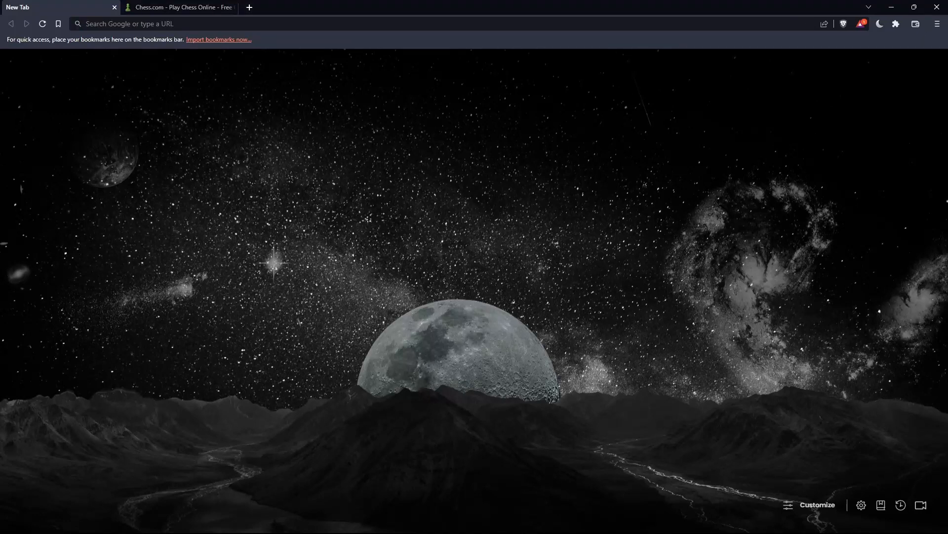
pyautogui.moveTo(287, 98)
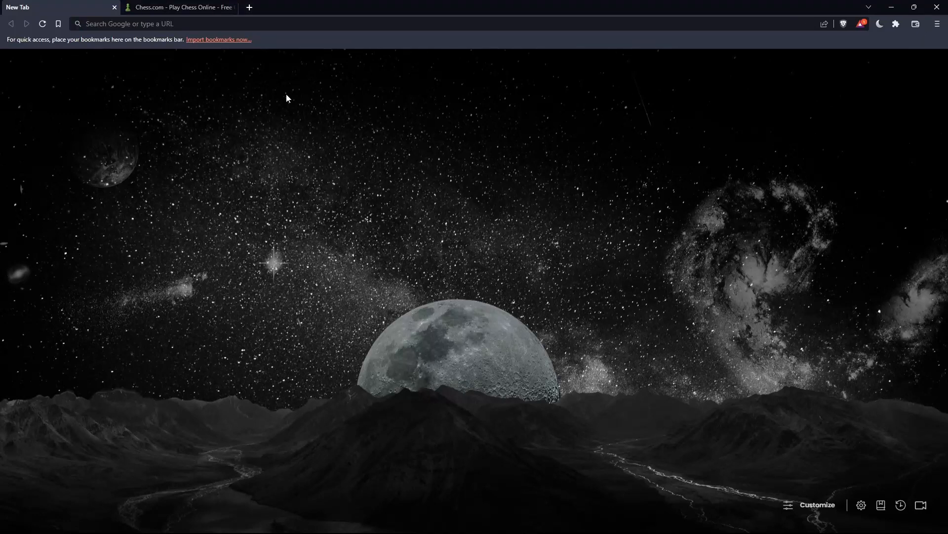
pyautogui.moveTo(312, 261)
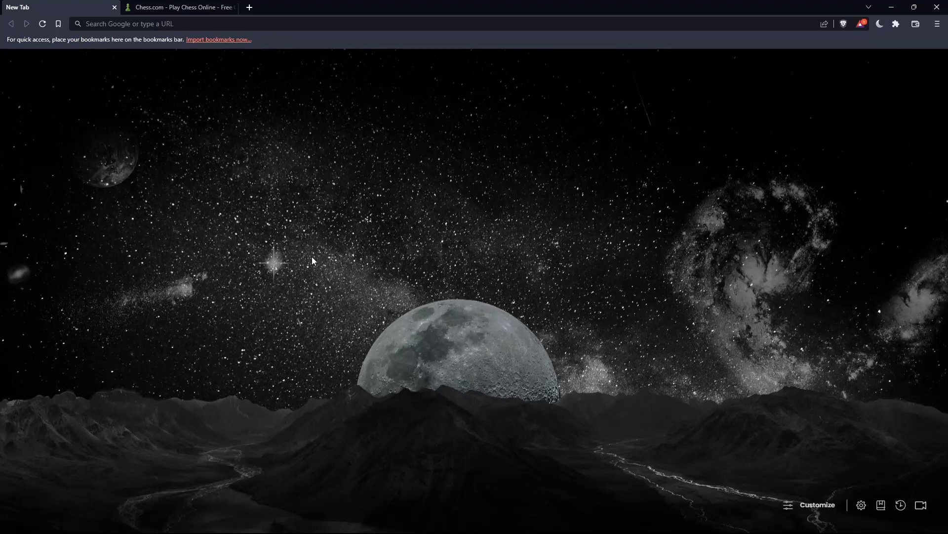
pyautogui.moveTo(389, 229)
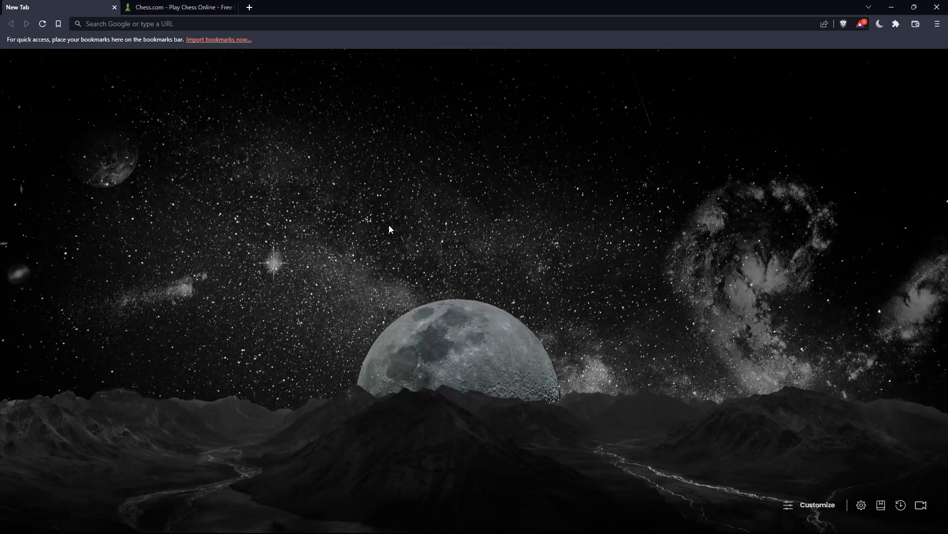
pyautogui.moveTo(375, 212)
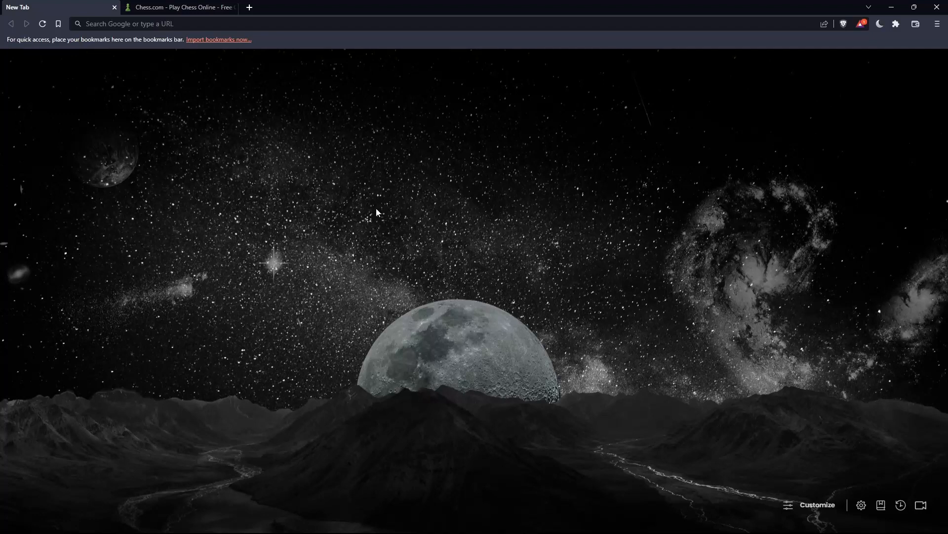
pyautogui.moveTo(406, 195)
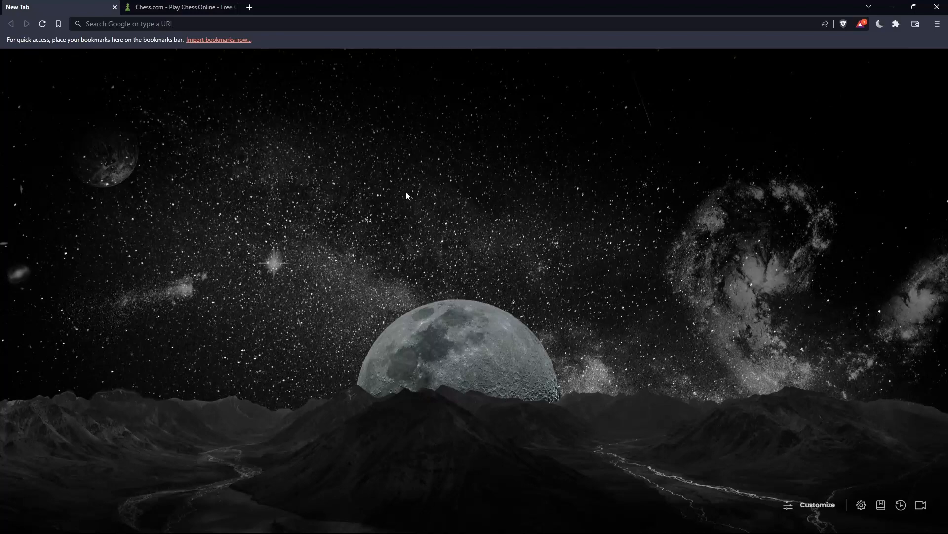
# - Enter chess.com in the address bar to load the Chess.com home page
pyautogui.click(171, 24)
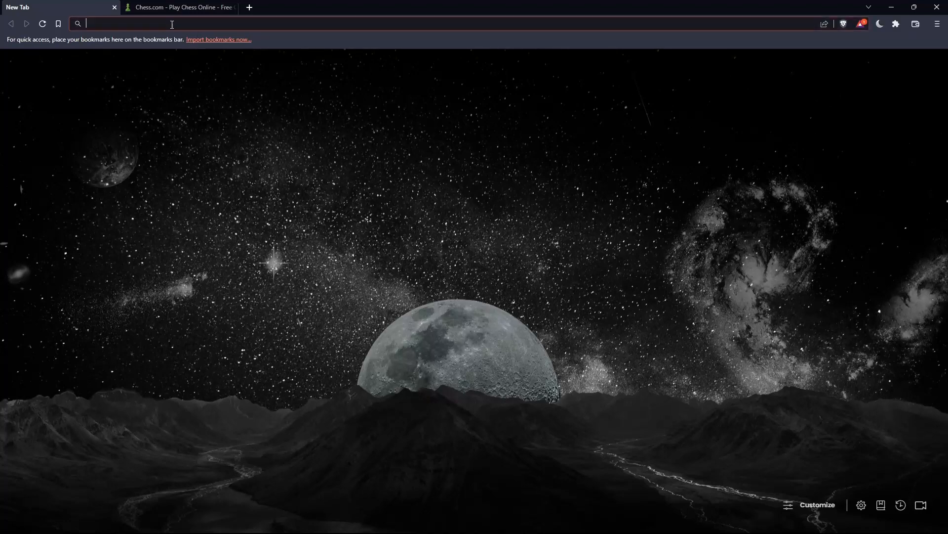
pyautogui.write('chess.com')
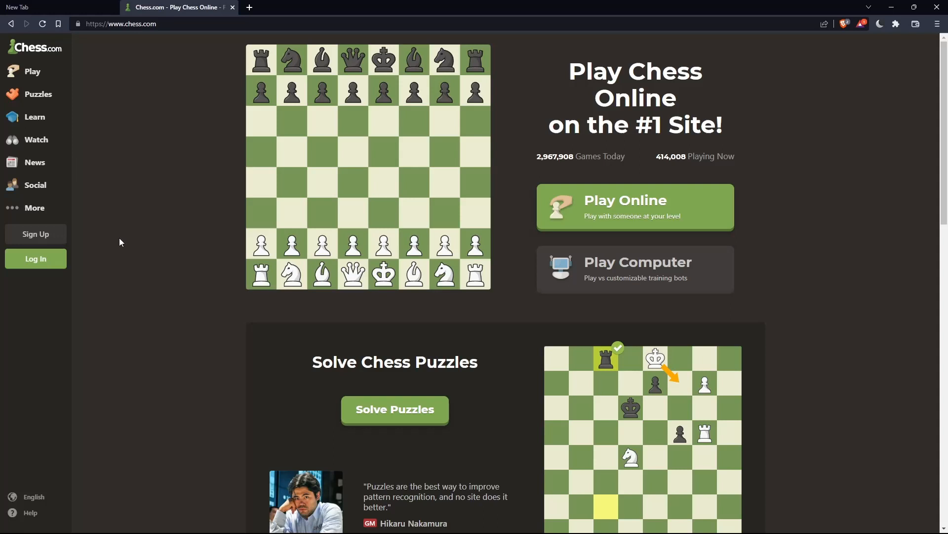
pyautogui.moveTo(35, 258)
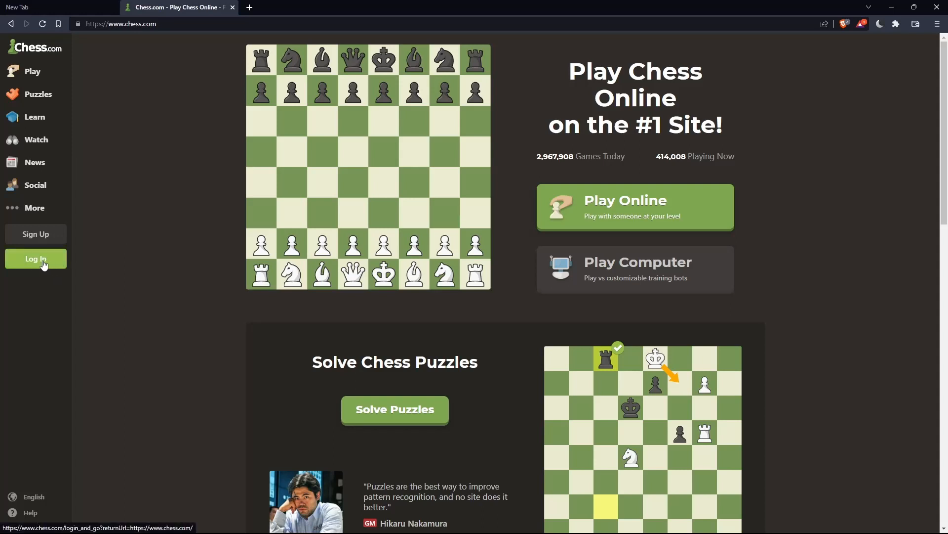
pyautogui.click(35, 259)
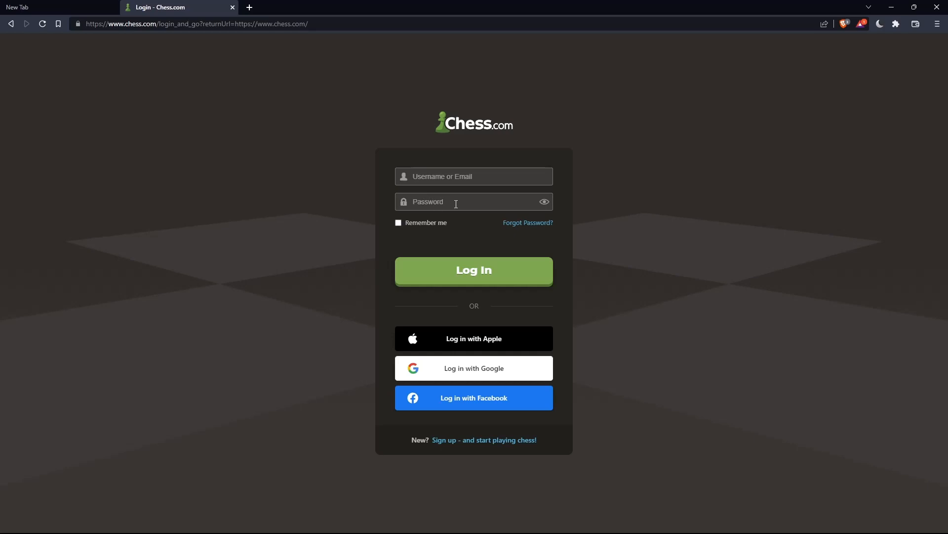
pyautogui.click(398, 223)
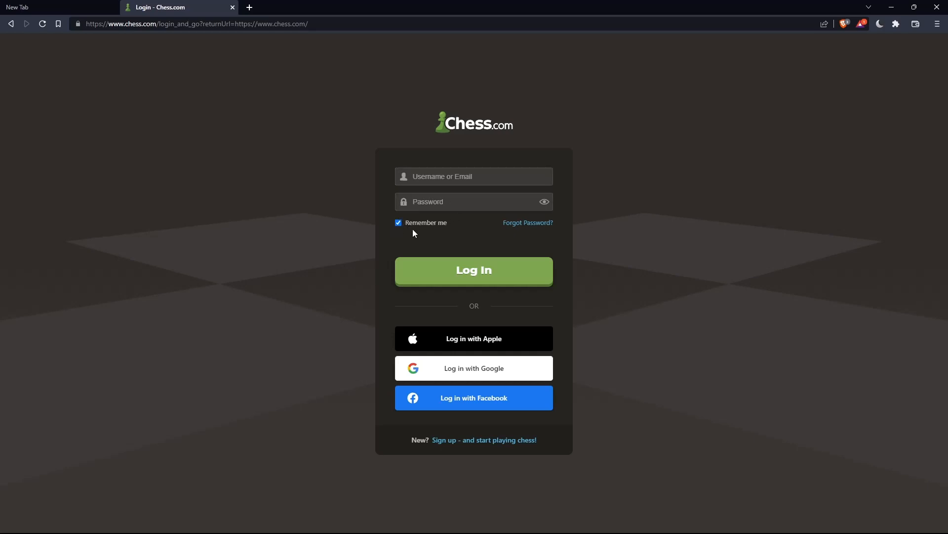
pyautogui.moveTo(510, 345)
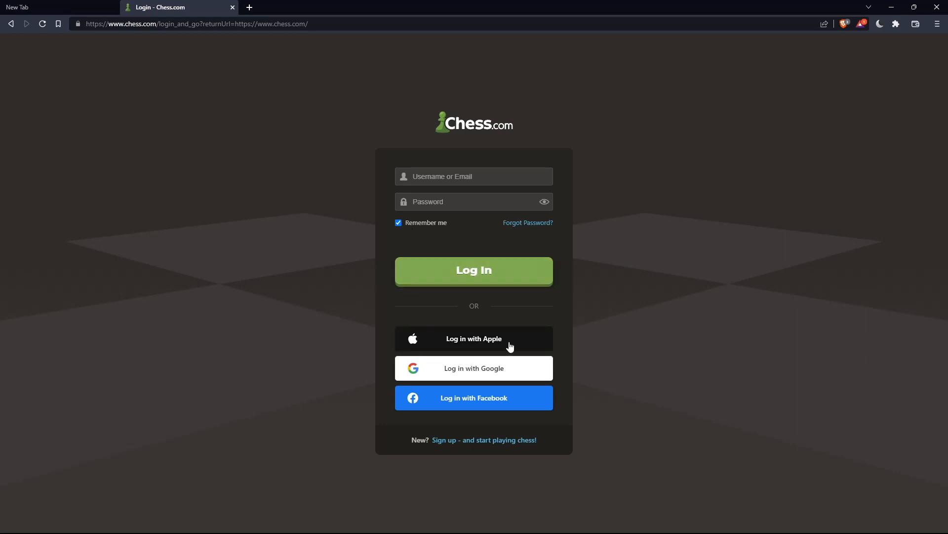
pyautogui.moveTo(474, 368)
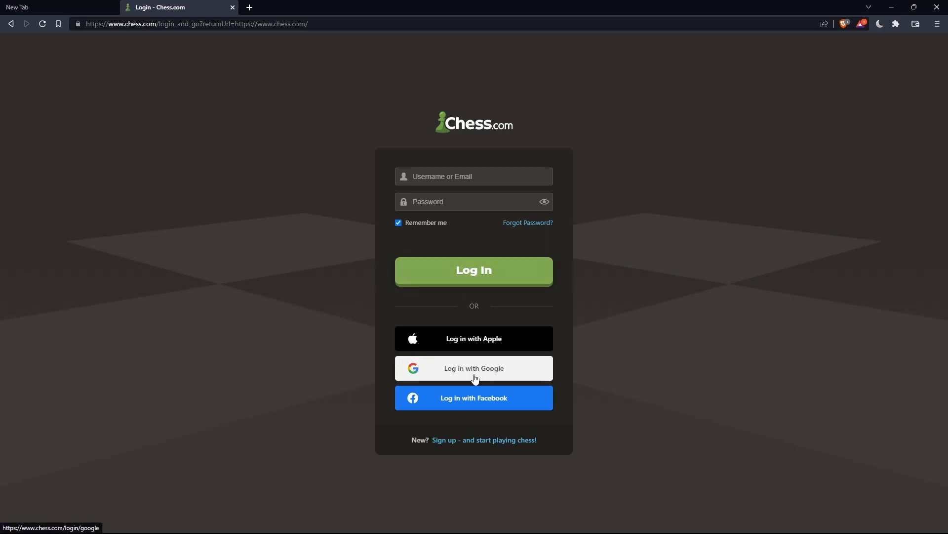
pyautogui.moveTo(350, 332)
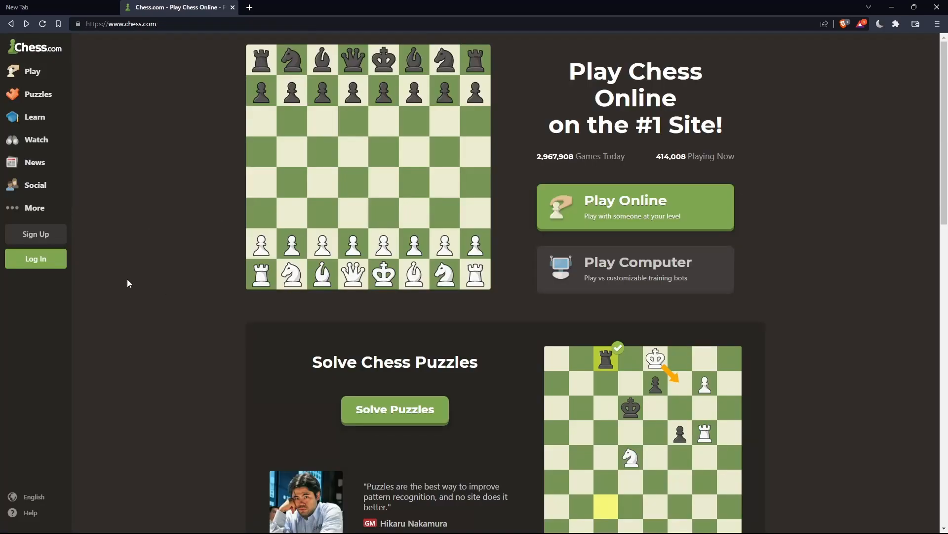
pyautogui.click(35, 258)
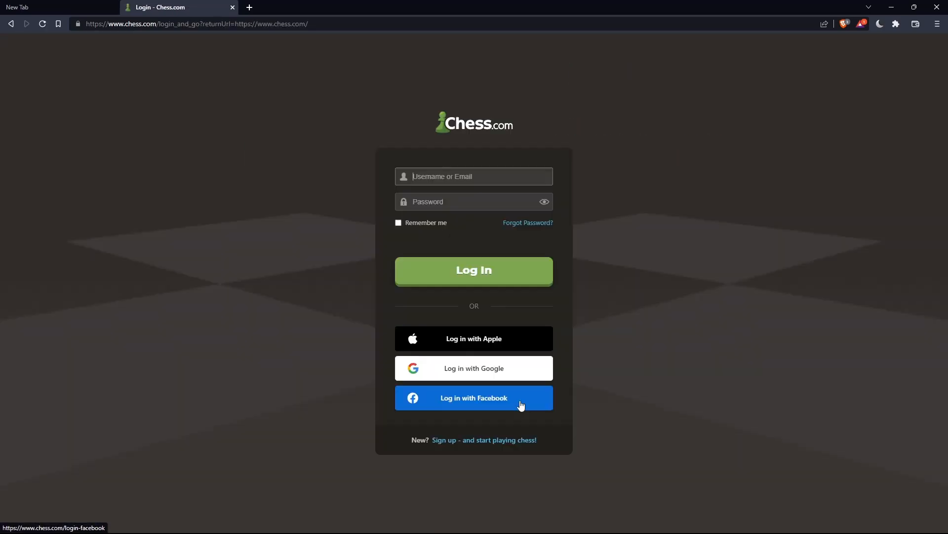
pyautogui.click(483, 440)
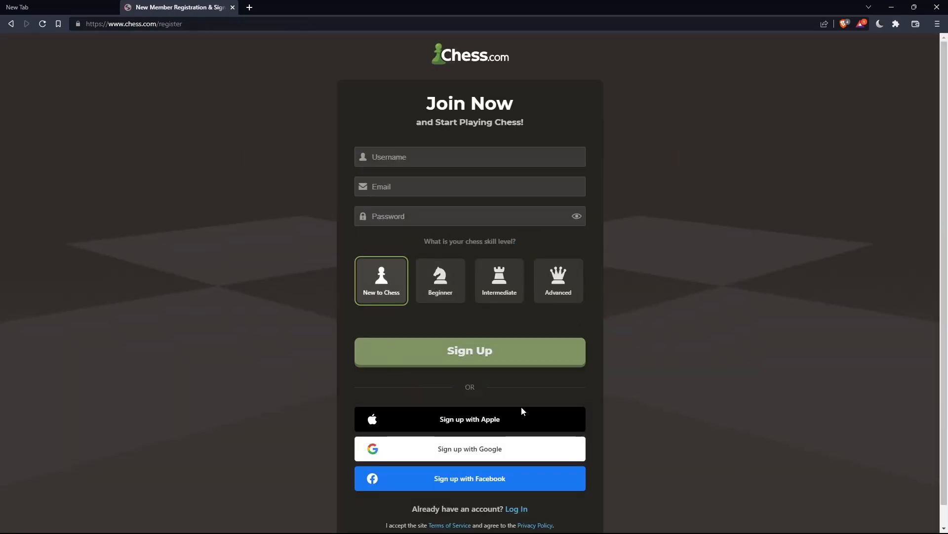
pyautogui.moveTo(469, 448)
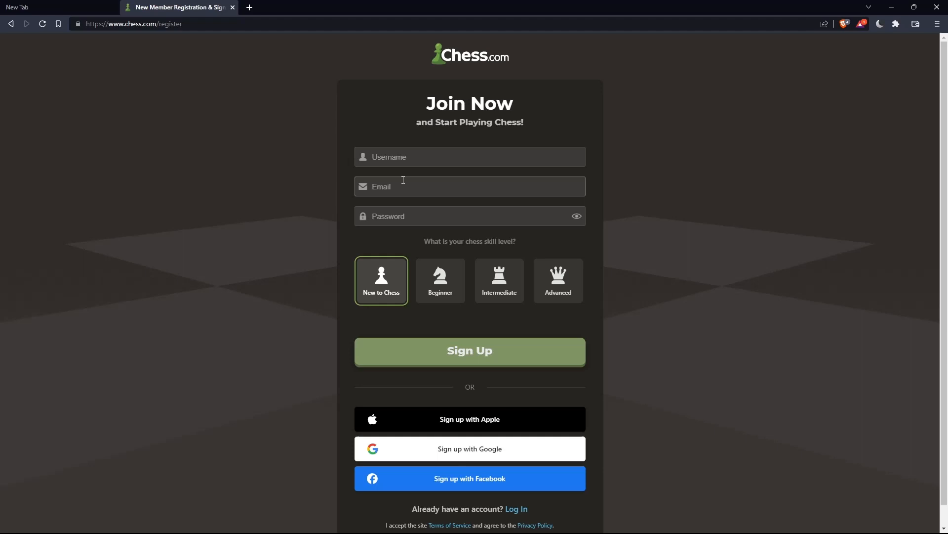
pyautogui.moveTo(448, 323)
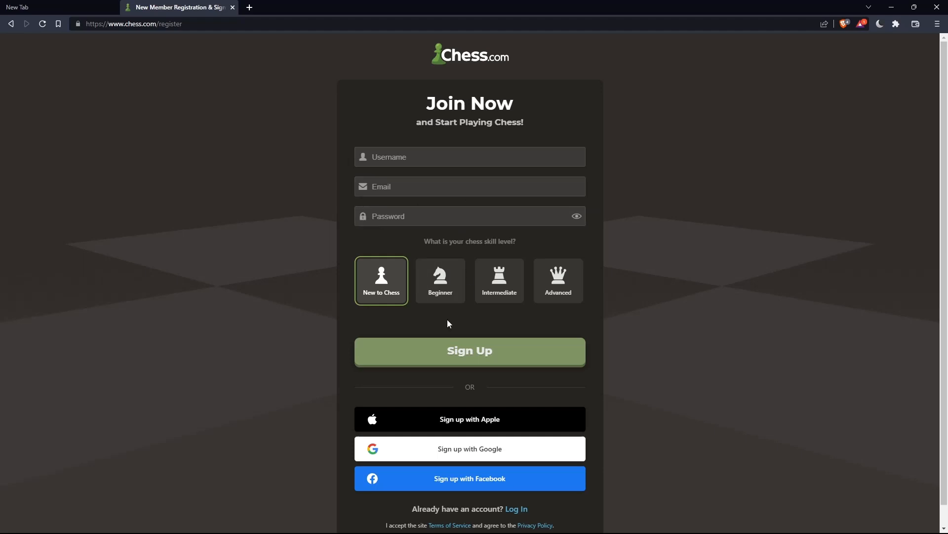
pyautogui.moveTo(475, 364)
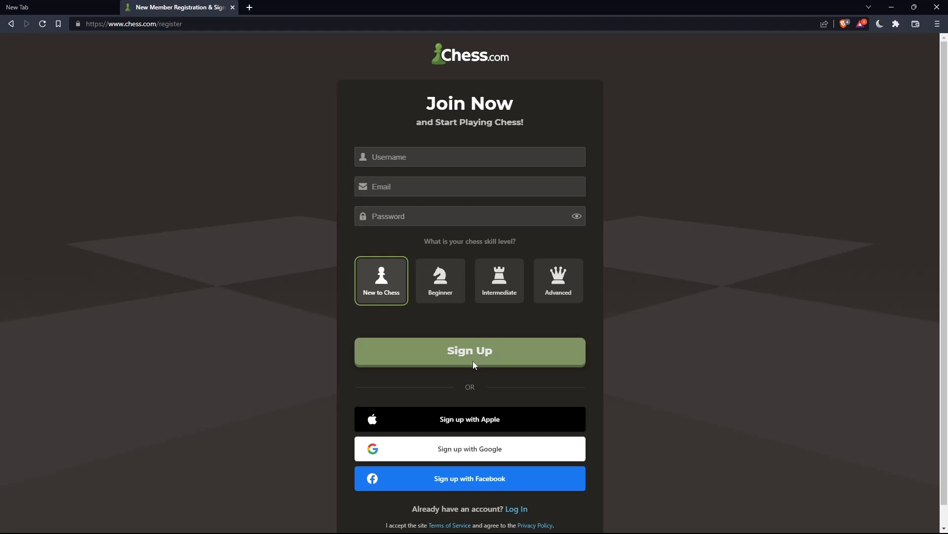
pyautogui.moveTo(440, 301)
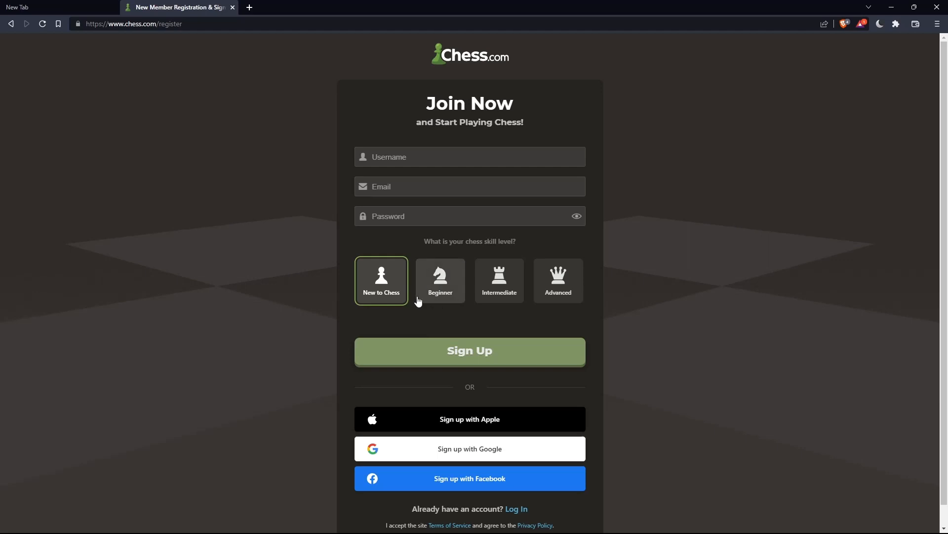
pyautogui.moveTo(388, 298)
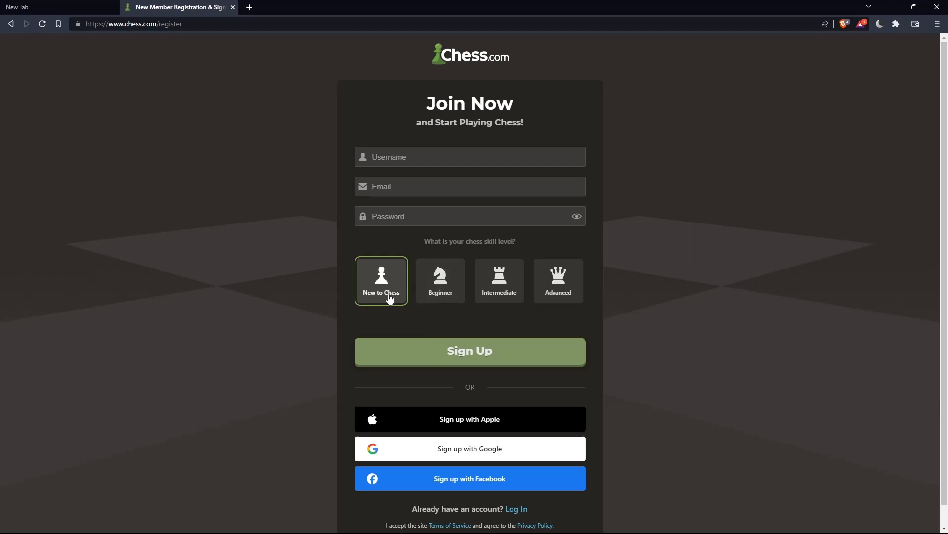
pyautogui.moveTo(499, 296)
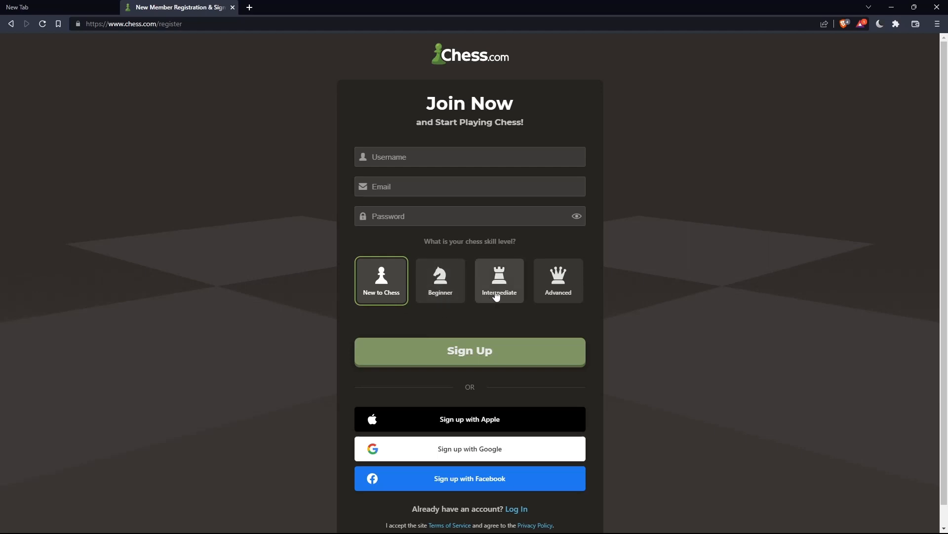
pyautogui.moveTo(526, 310)
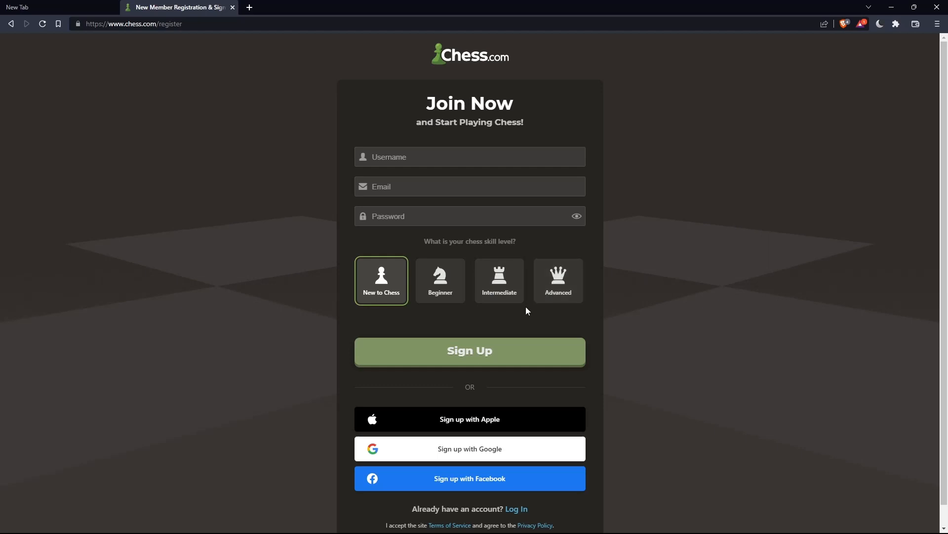
pyautogui.moveTo(482, 434)
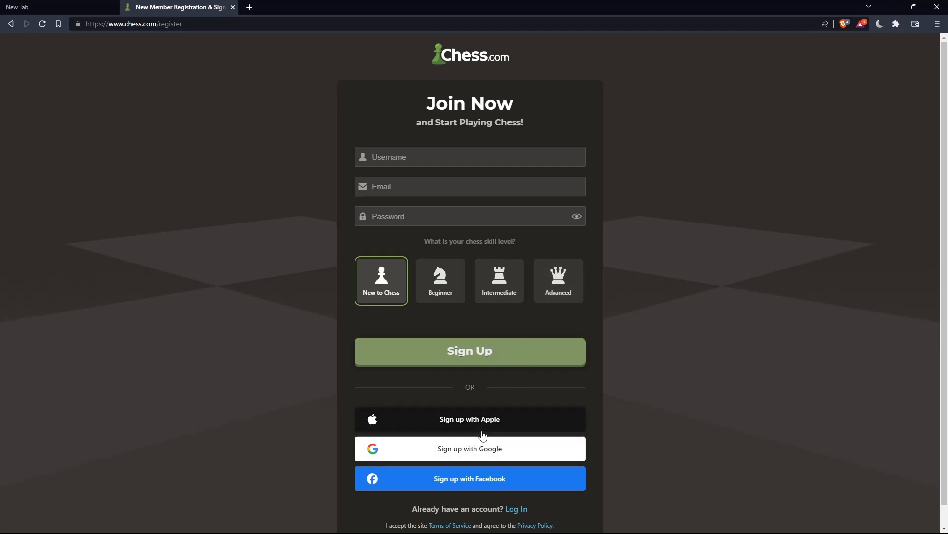
pyautogui.moveTo(469, 477)
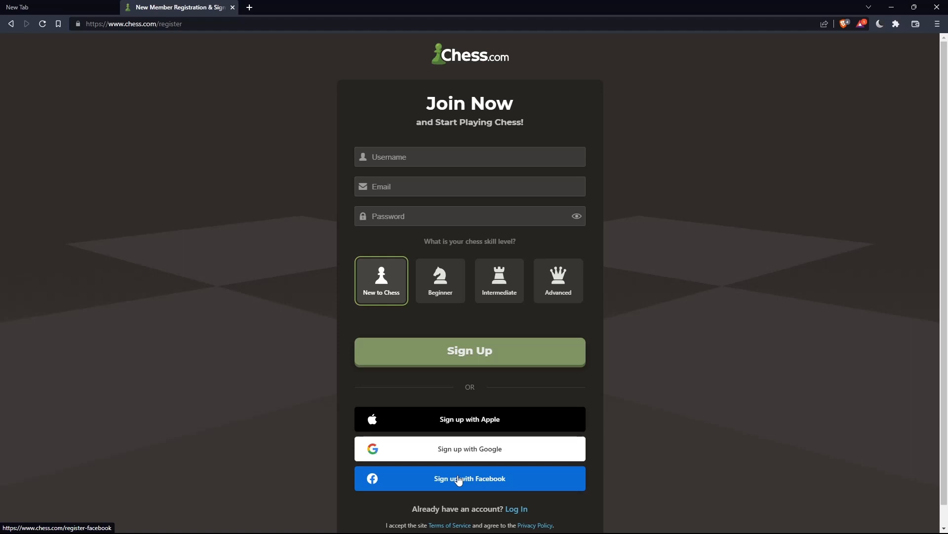
pyautogui.moveTo(428, 347)
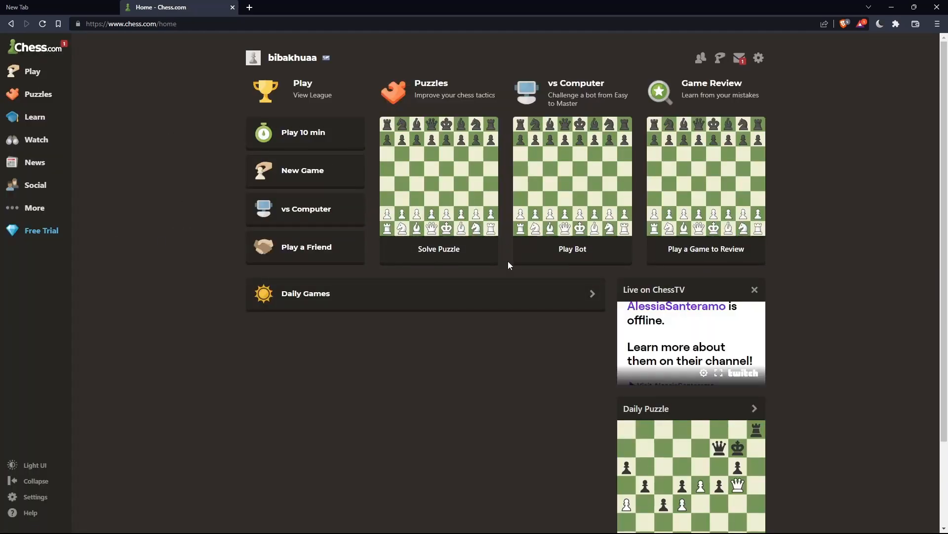
pyautogui.moveTo(448, 170)
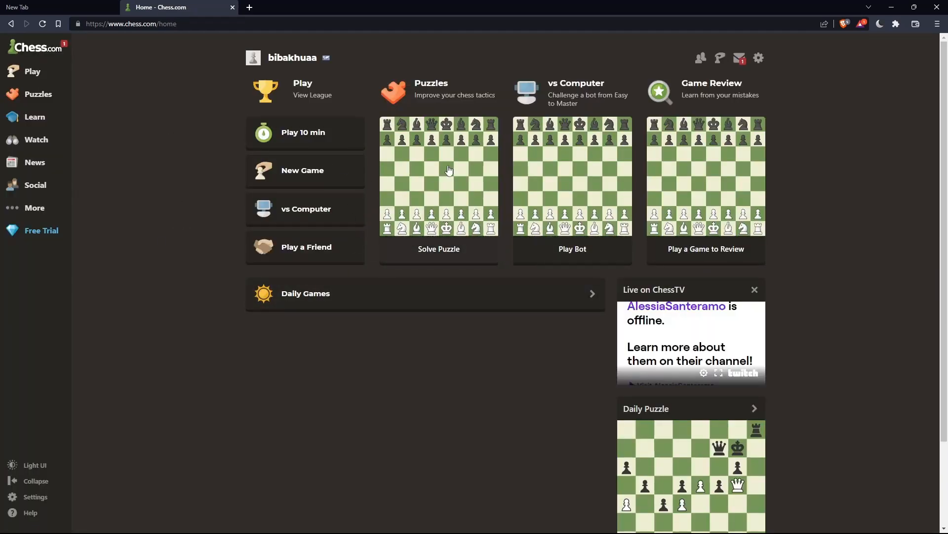
pyautogui.moveTo(361, 221)
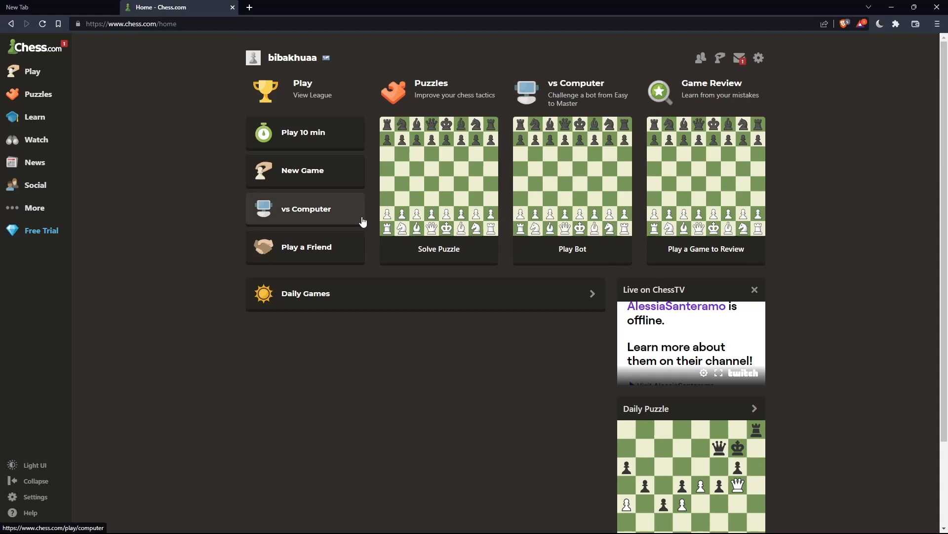
pyautogui.moveTo(146, 208)
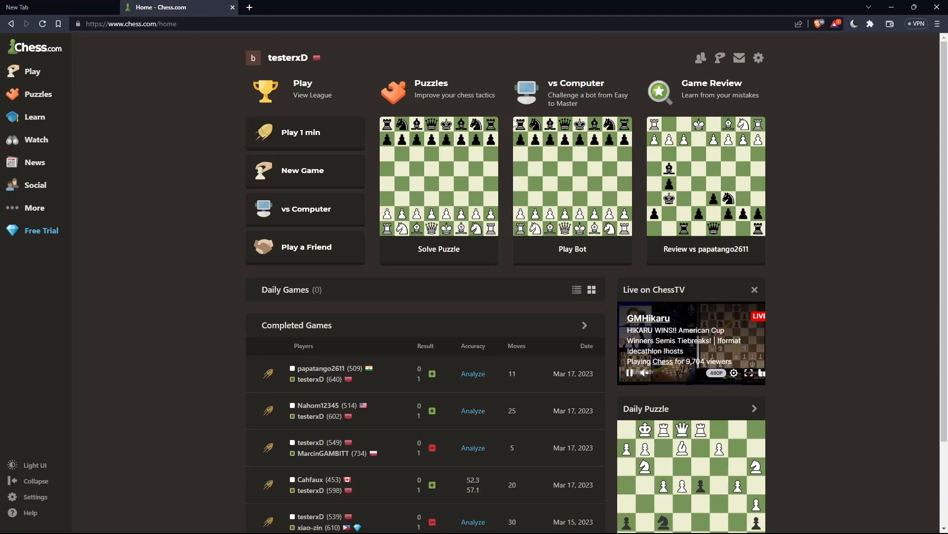
pyautogui.moveTo(352, 156)
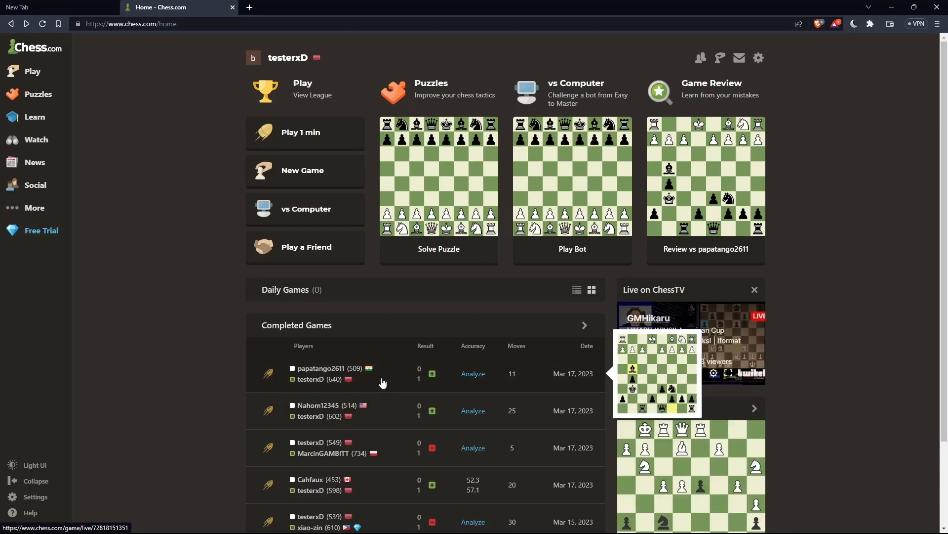
# - Open the top completed game, the 11-move win from Mar 17, 2023
pyautogui.click(382, 374)
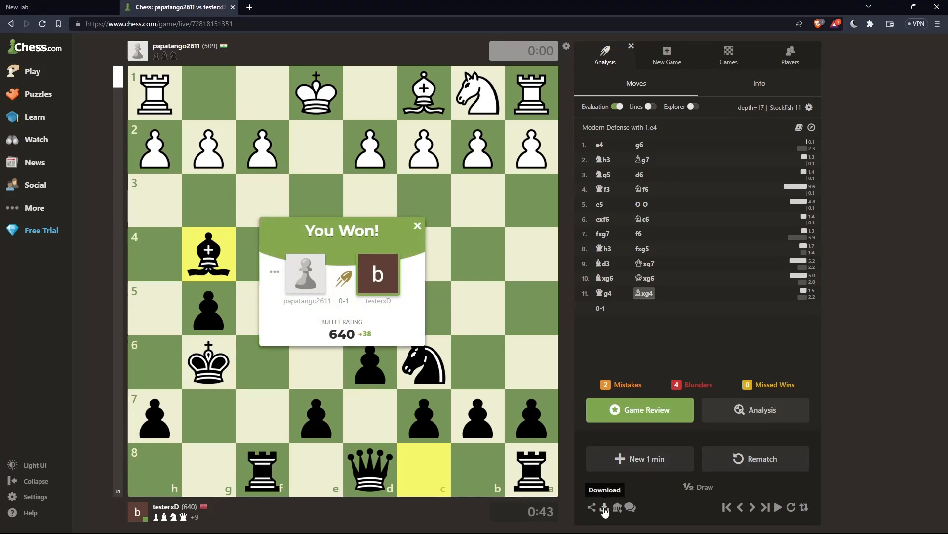
# - Turn on timestamps for the PGN export in the Download dialog, then close it
pyautogui.click(591, 507)
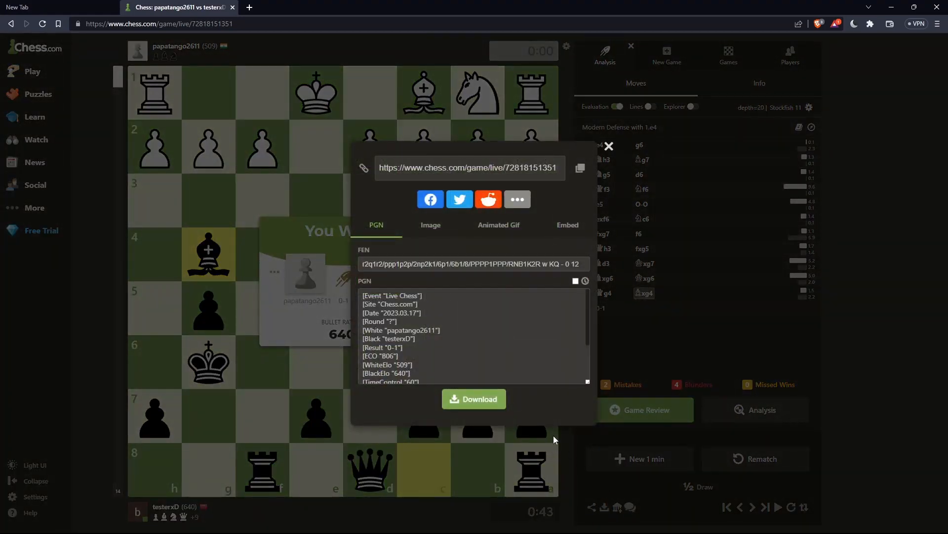
pyautogui.moveTo(385, 231)
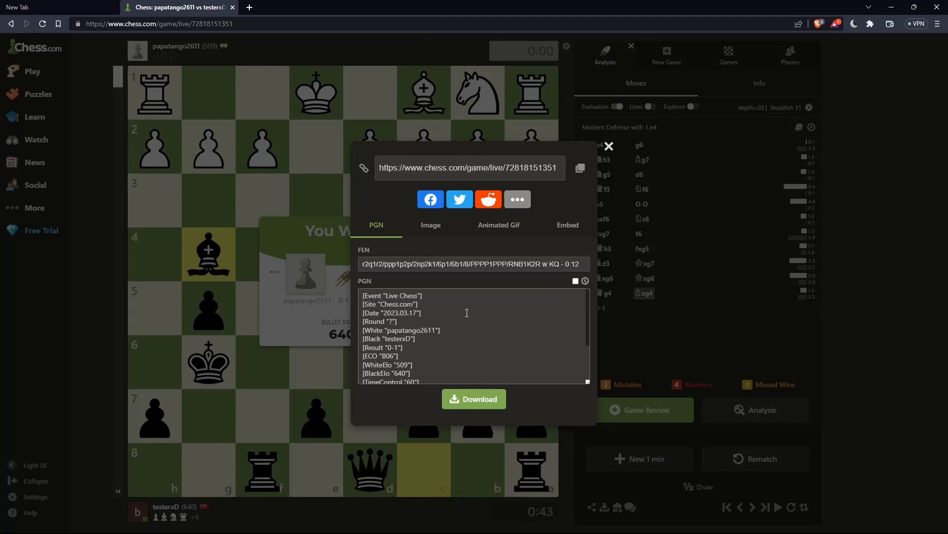
pyautogui.click(575, 281)
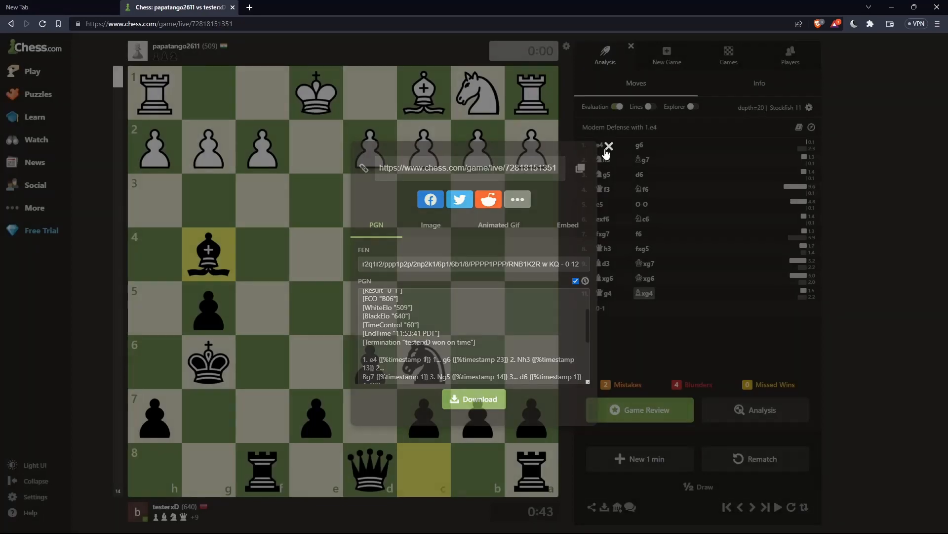
pyautogui.click(609, 147)
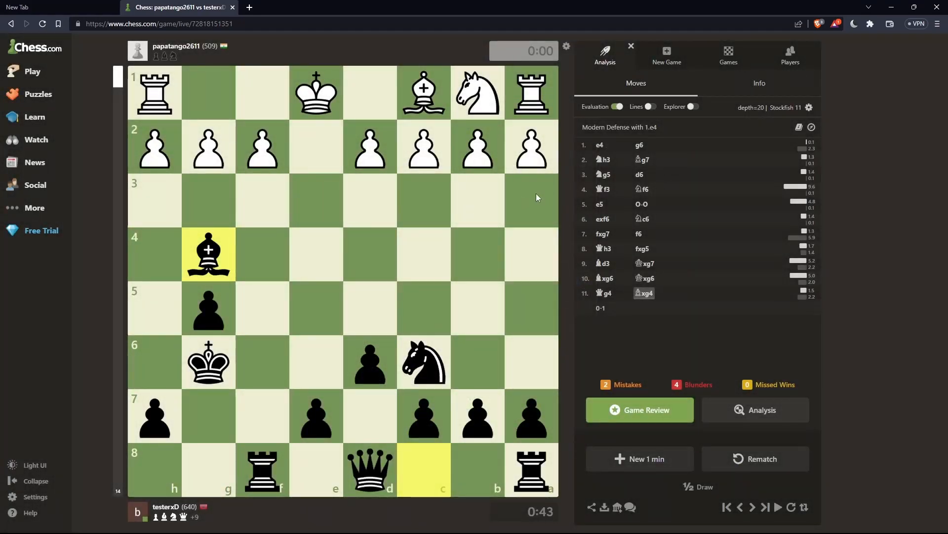